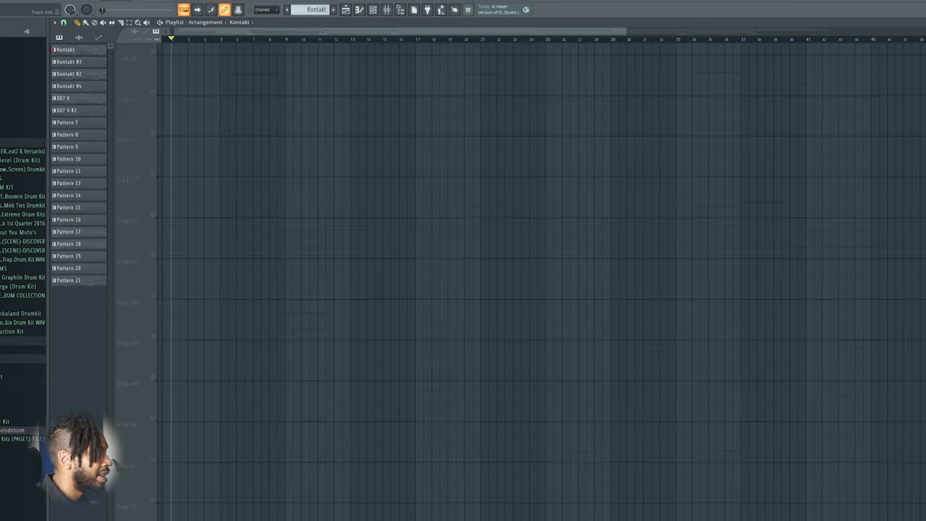
- Paint the Kontakt piano, chord and drum patterns into the Playlist tracks across the timeline
click(64, 49)
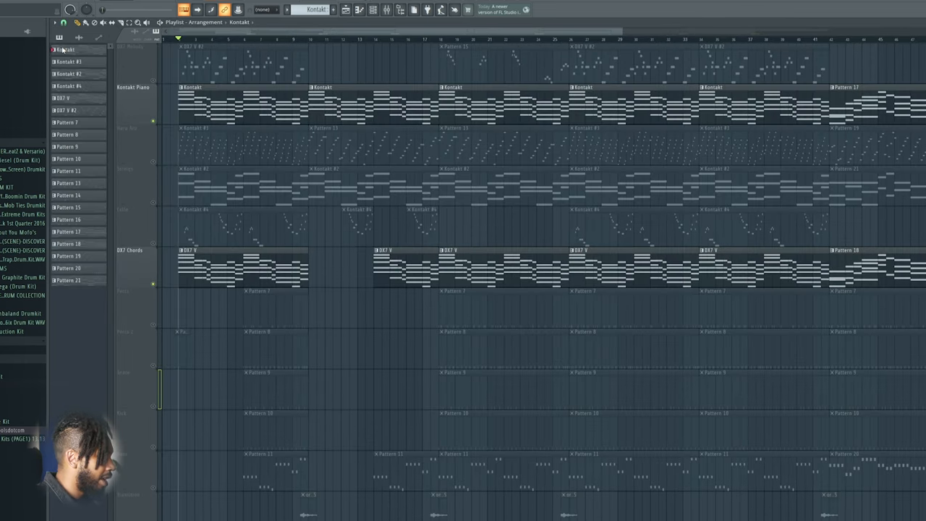